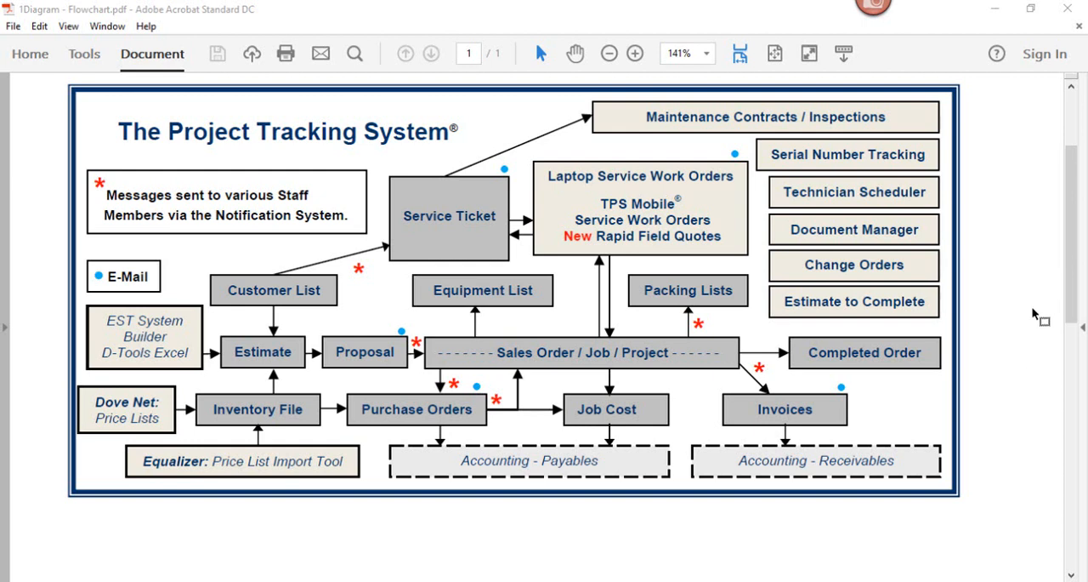
mouse_move(1020, 373)
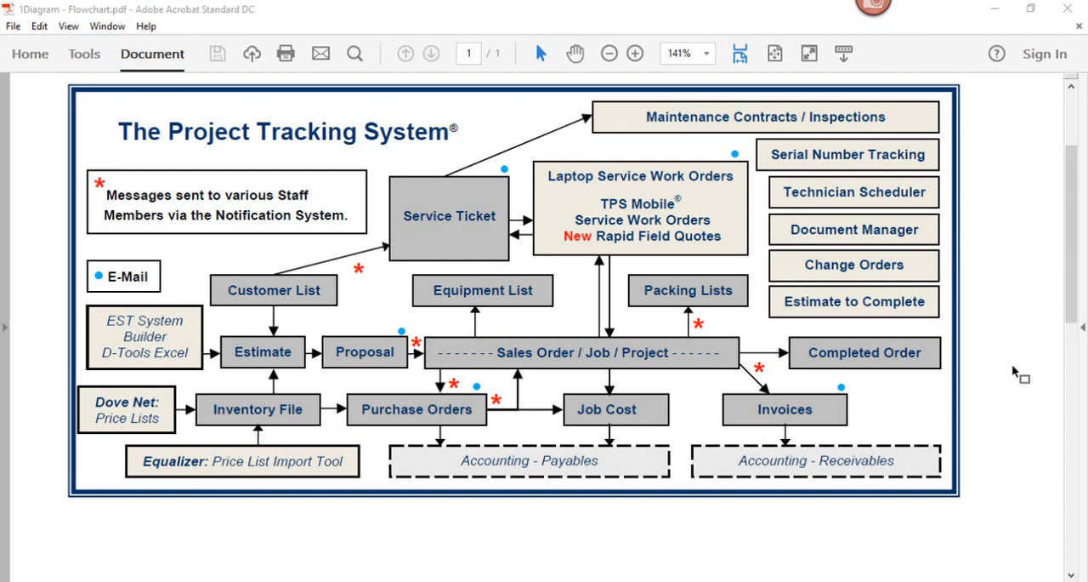
mouse_move(1017, 288)
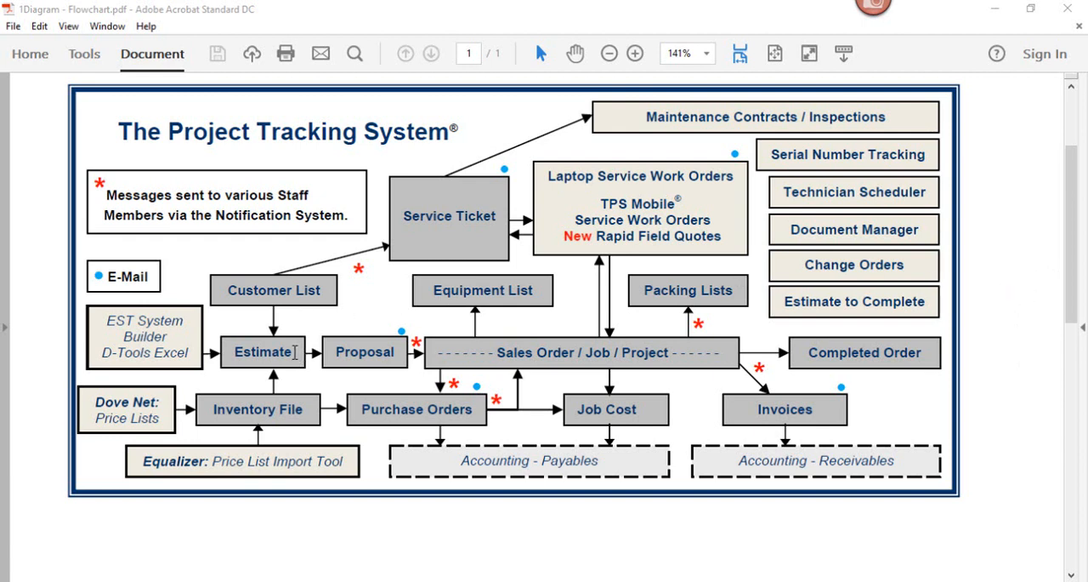
Highlight the Estimate, Dove Net price lists and Maintenance Contracts flowchart boxes.
double_click(265, 351)
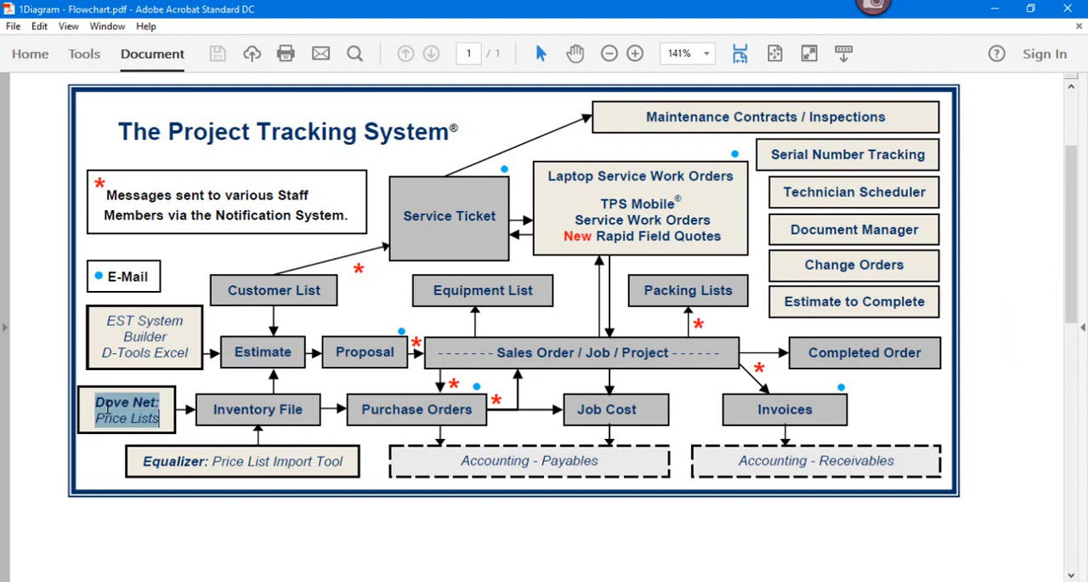
double_click(258, 409)
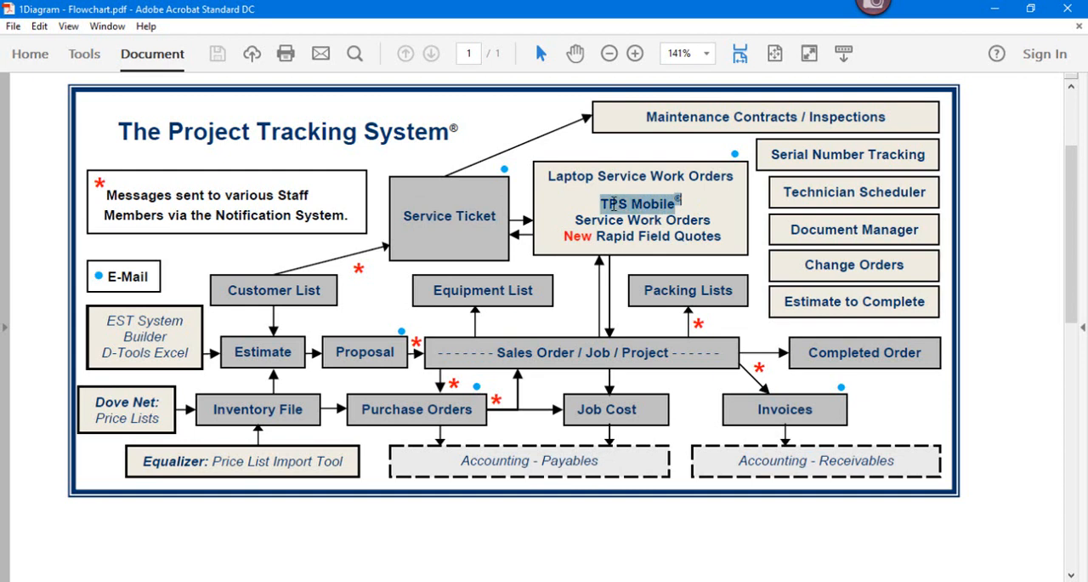
mouse_move(491, 213)
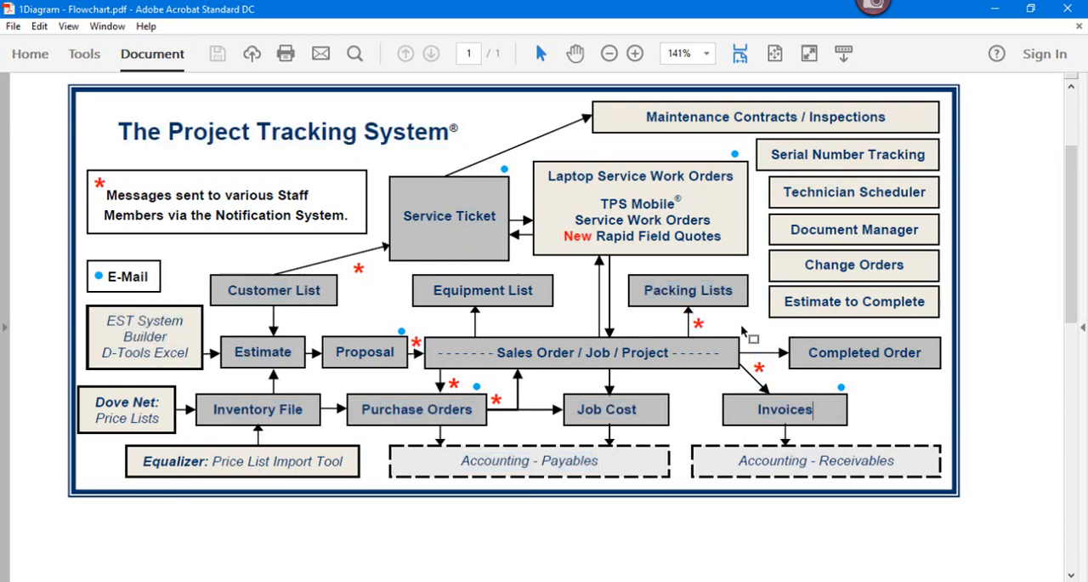
double_click(721, 116)
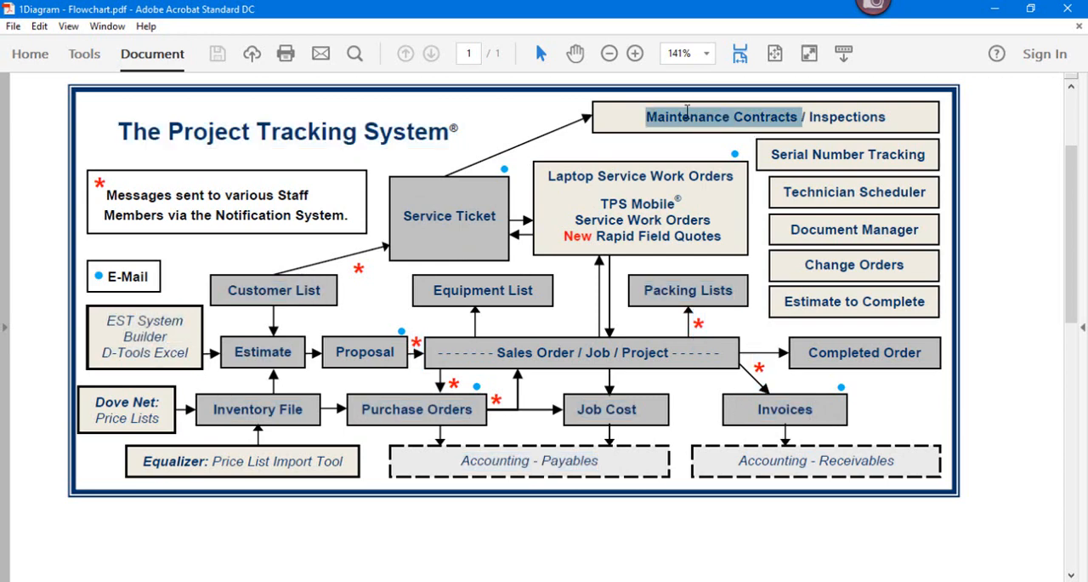
mouse_move(674, 121)
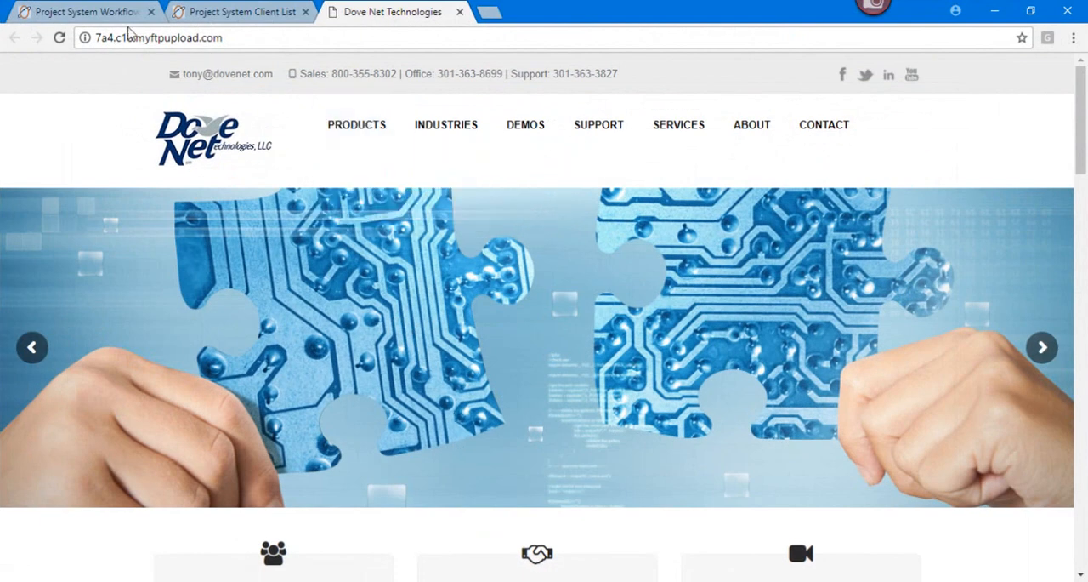
Switch to the Project System Workflow tab and highlight the Estimating and next flowchart steps.
click(80, 11)
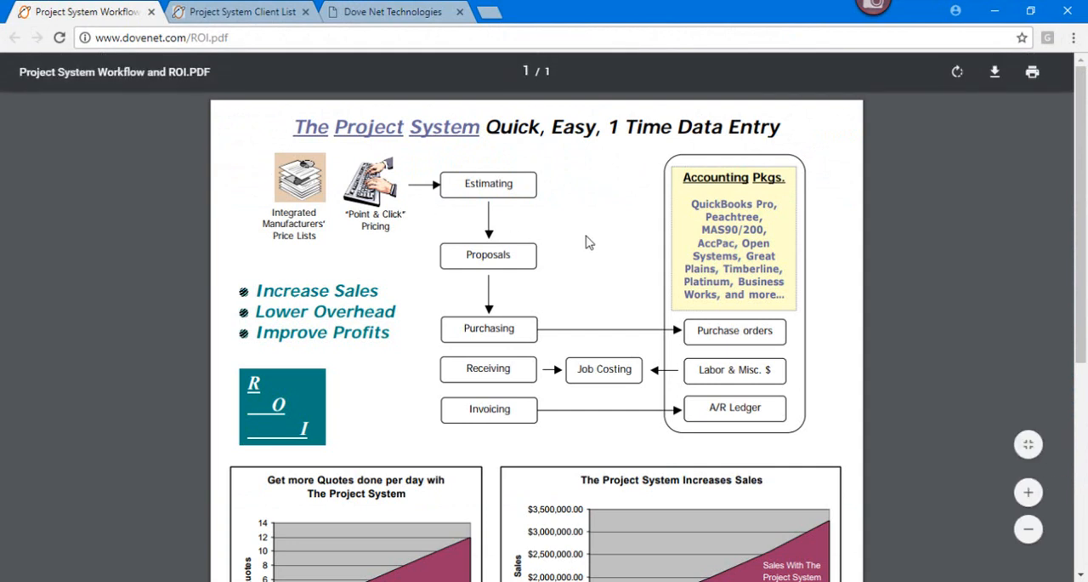
double_click(488, 184)
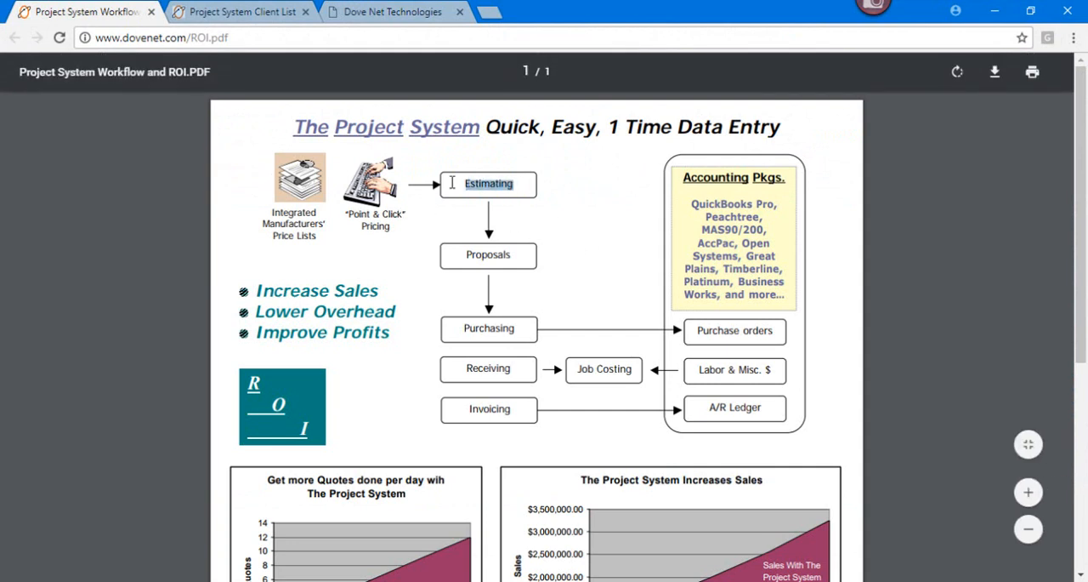
mouse_move(520, 252)
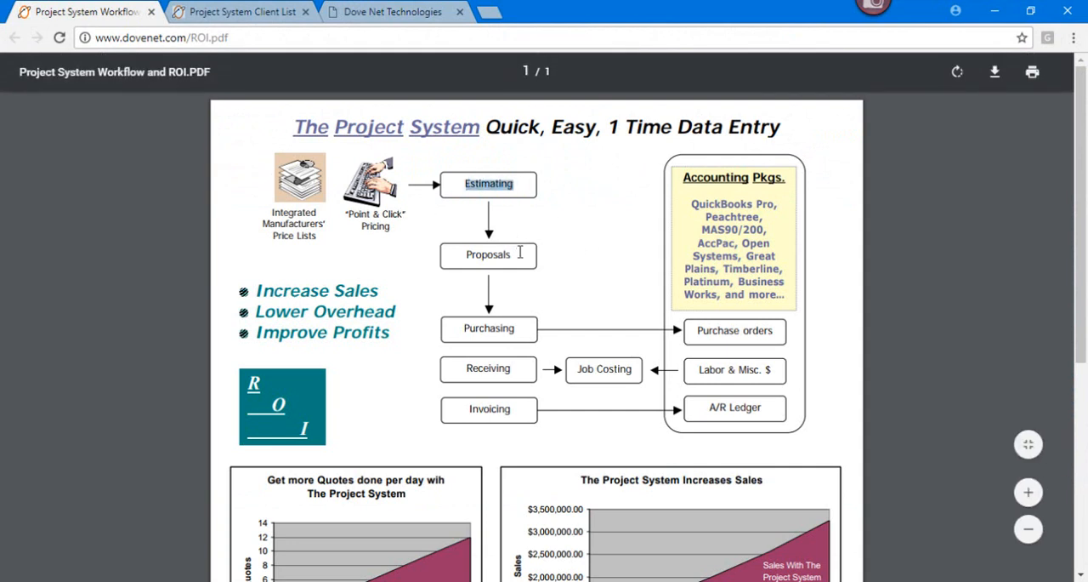
double_click(488, 254)
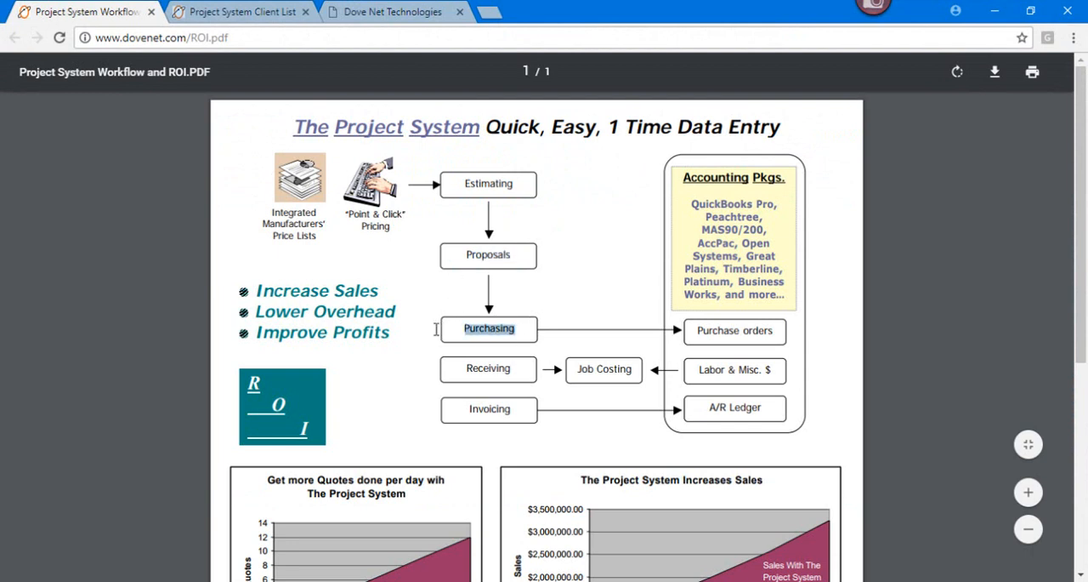
mouse_move(436, 338)
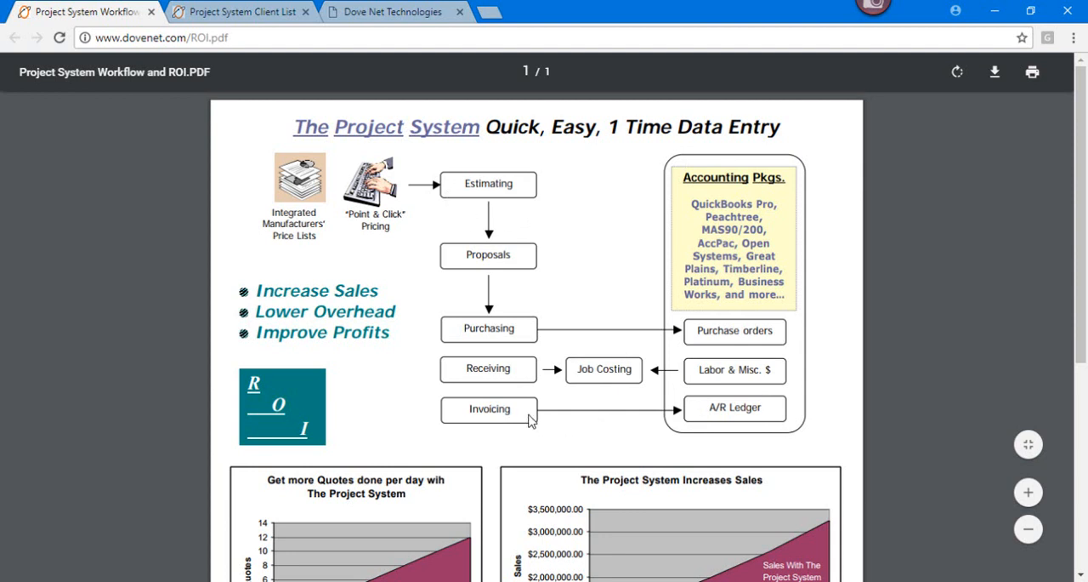
mouse_move(764, 414)
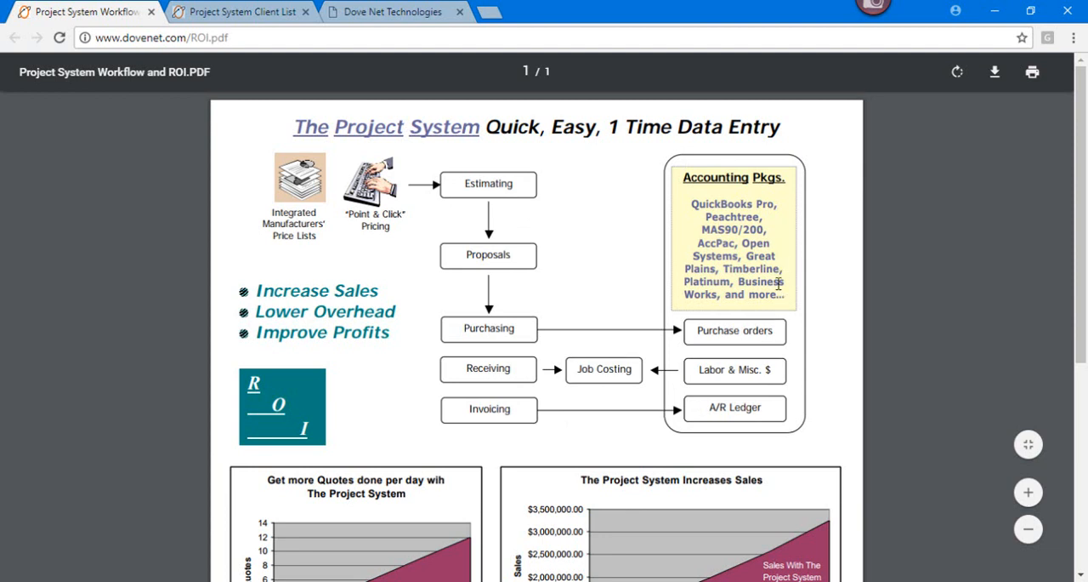
mouse_move(776, 299)
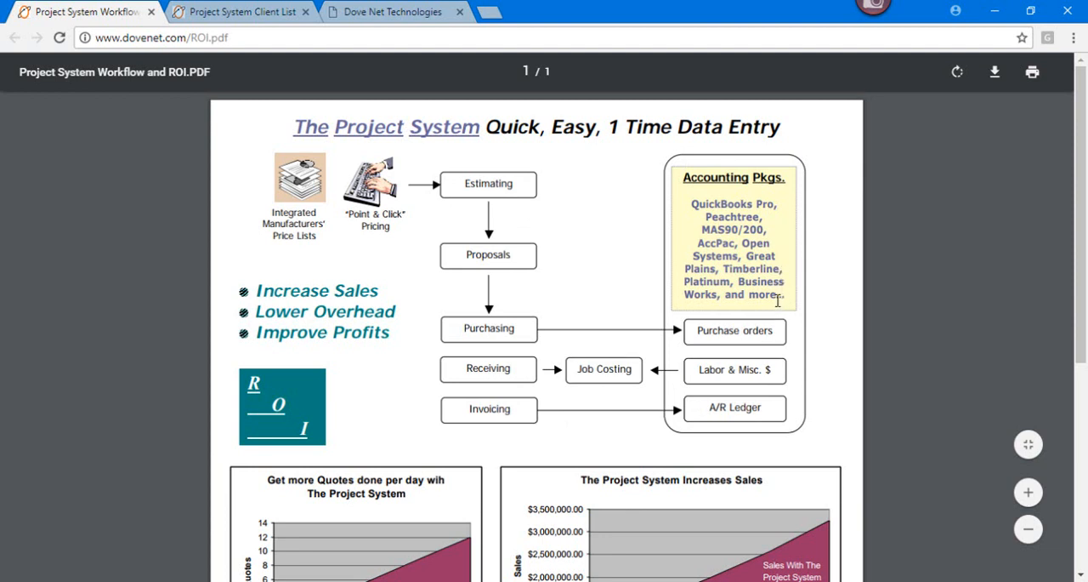
Scroll through the ROI.pdf growth charts, then switch to the Project System Client List tab.
scroll(down, 3)
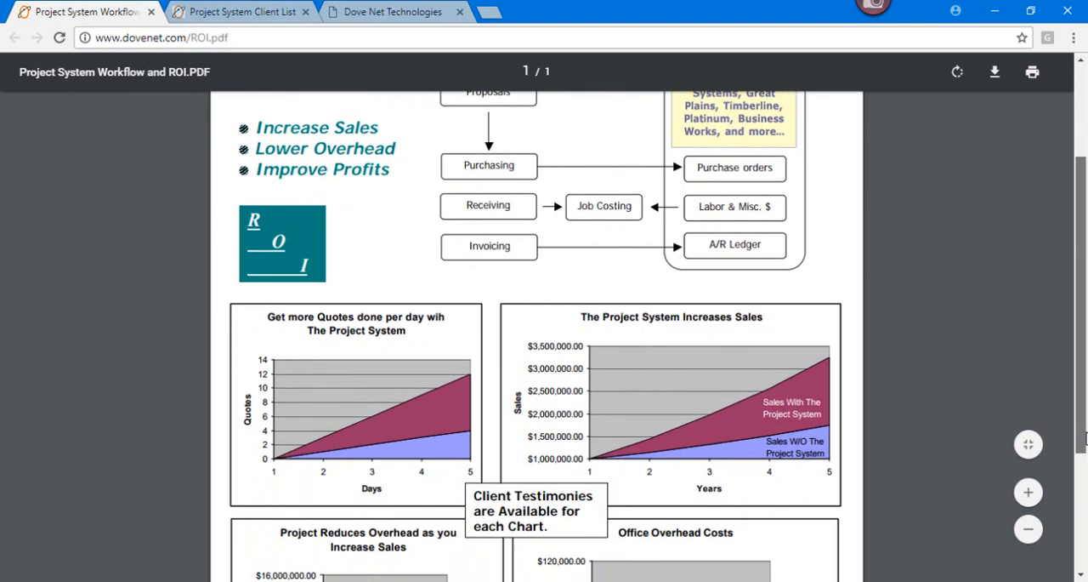
scroll(down, 3)
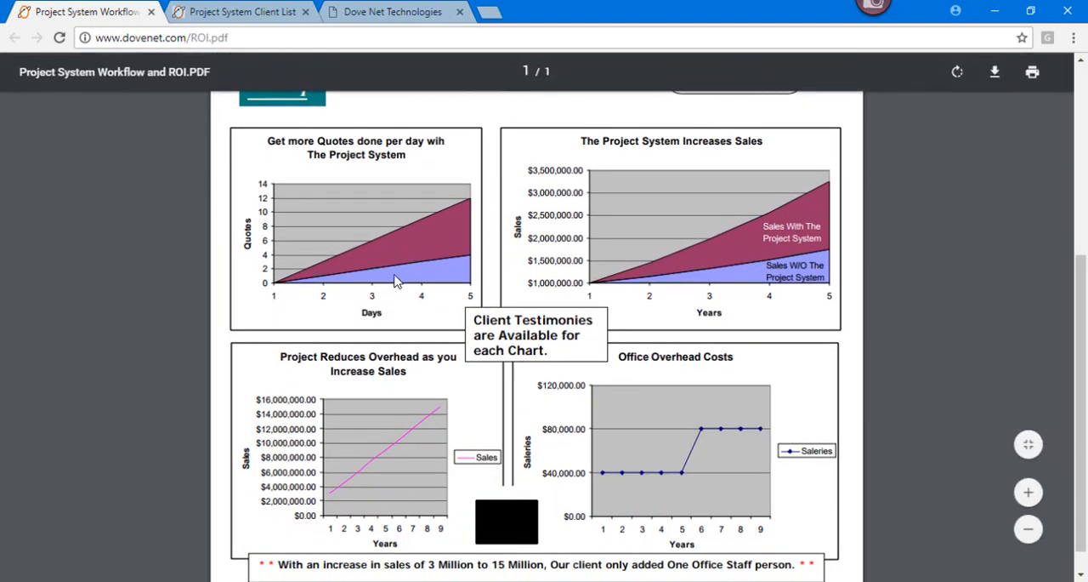
mouse_move(404, 282)
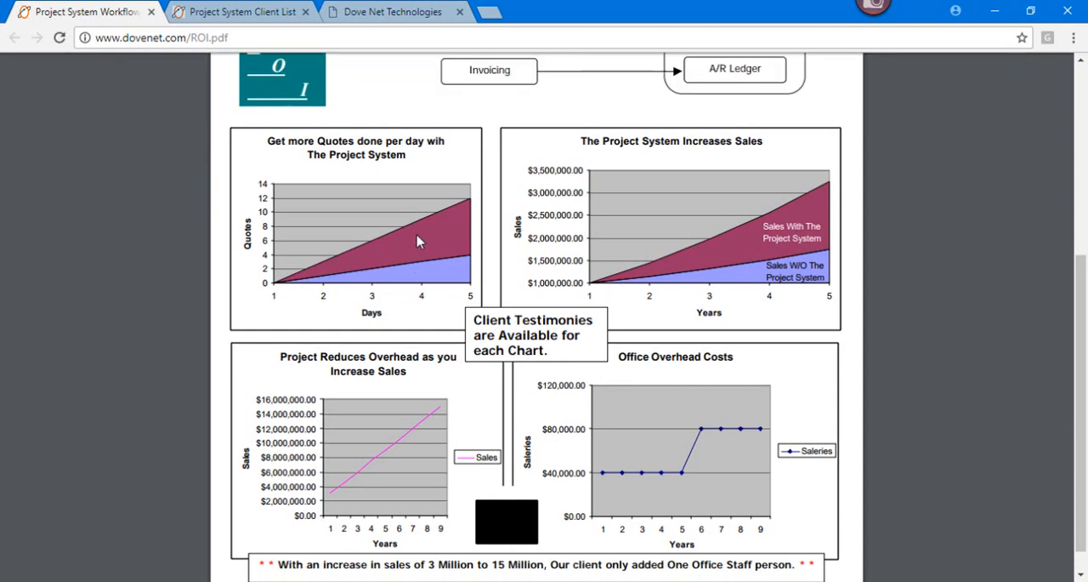
mouse_move(591, 262)
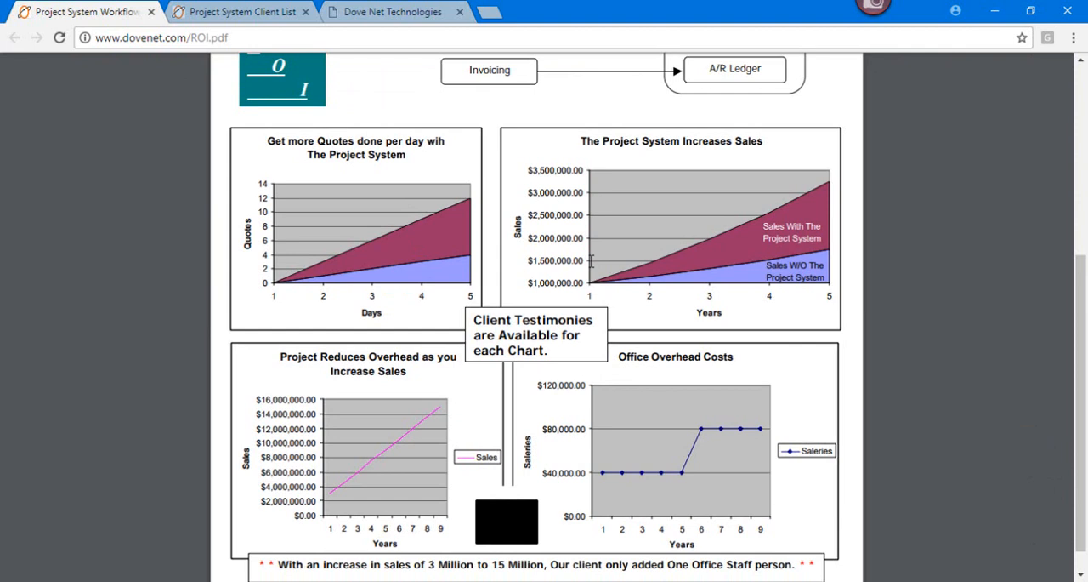
mouse_move(612, 189)
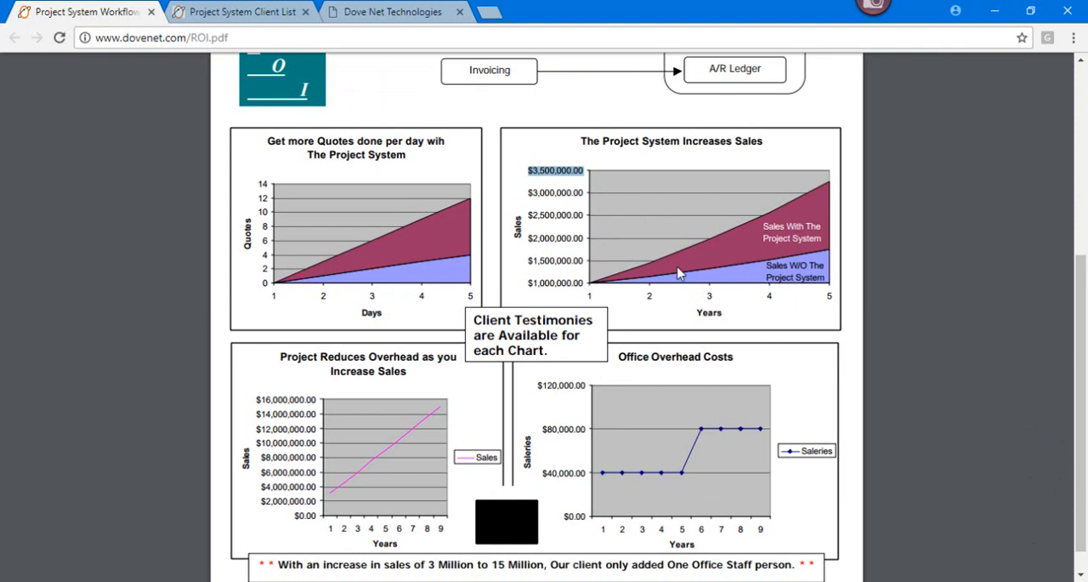
mouse_move(619, 273)
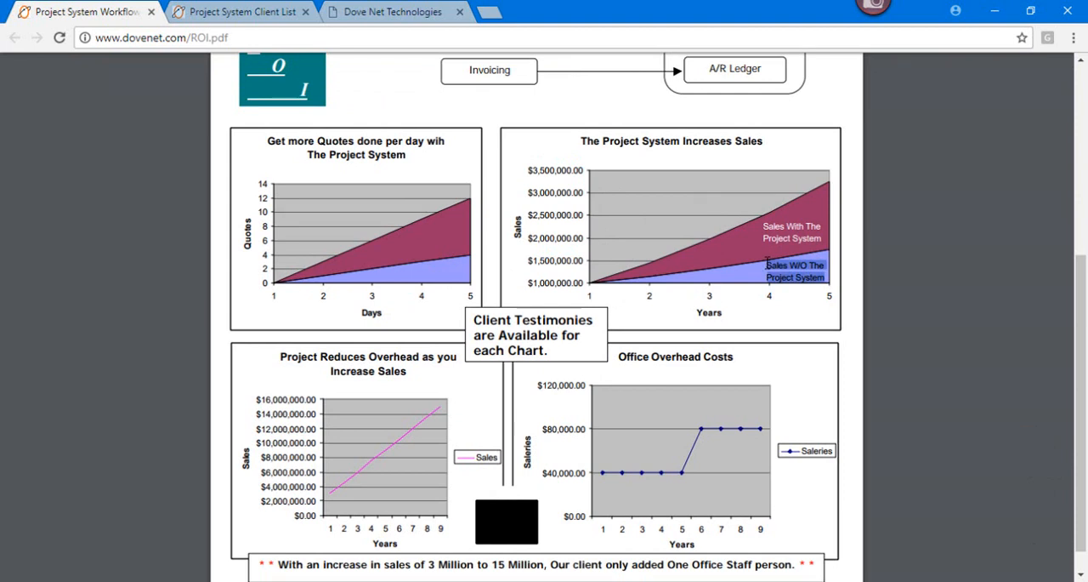
mouse_move(448, 521)
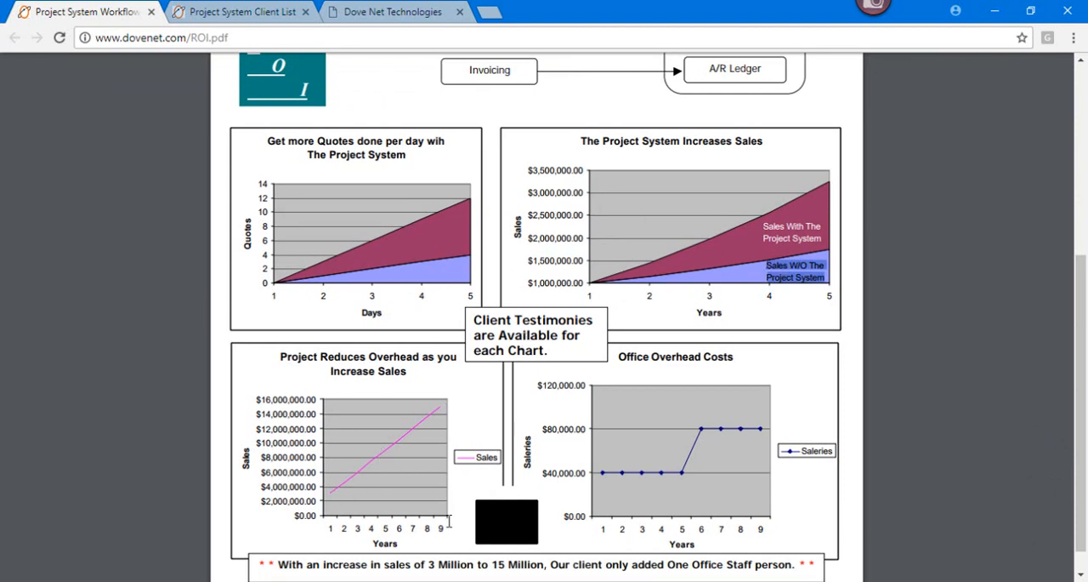
mouse_move(336, 495)
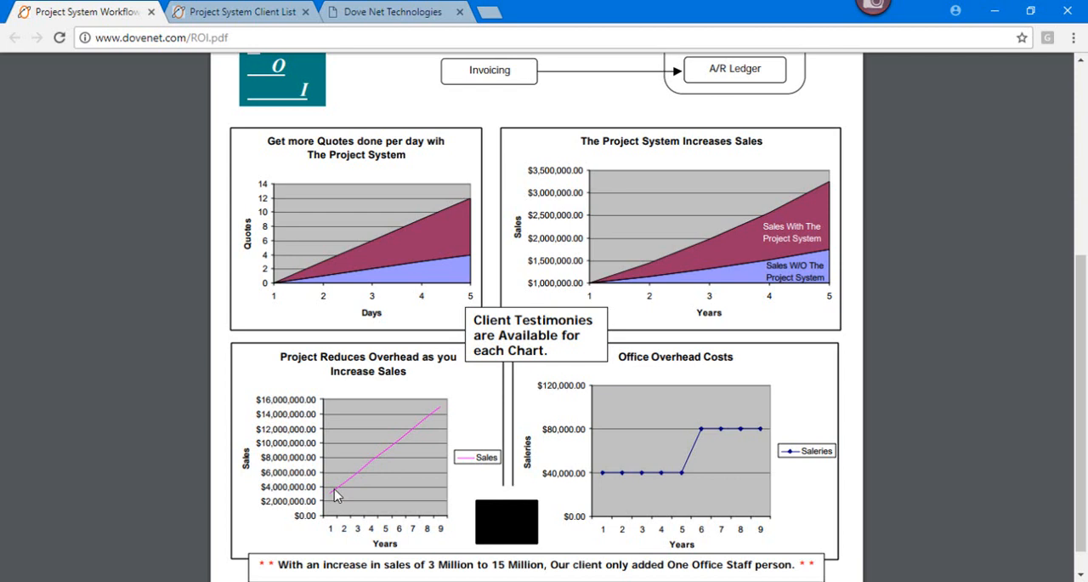
mouse_move(438, 436)
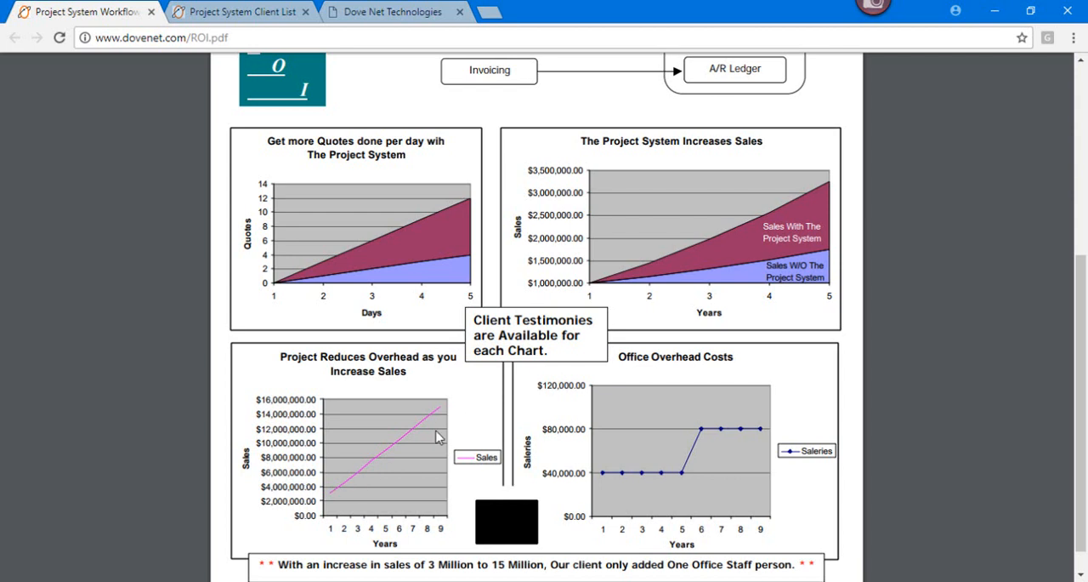
mouse_move(425, 472)
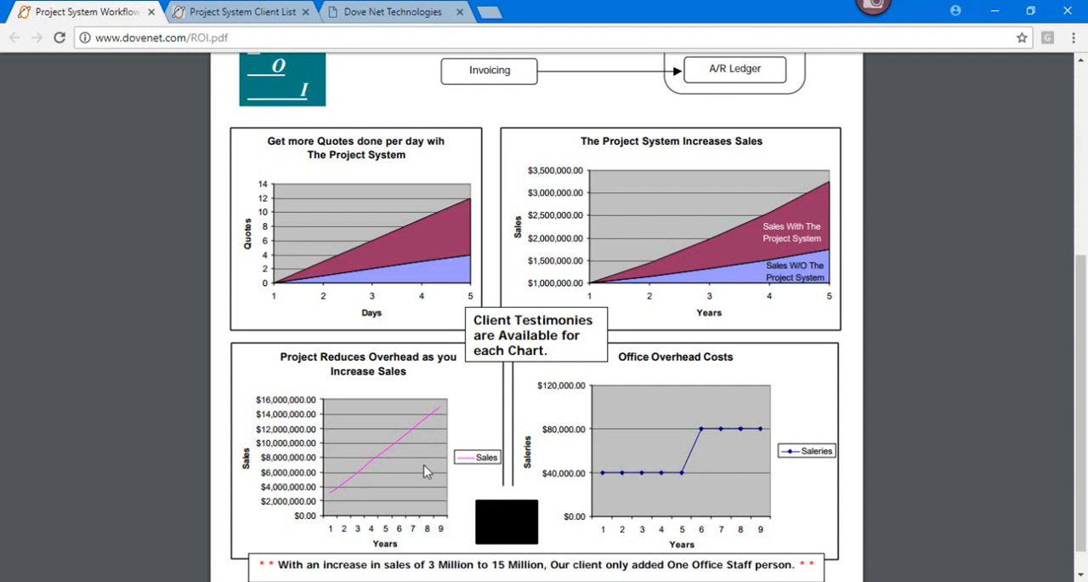
mouse_move(708, 459)
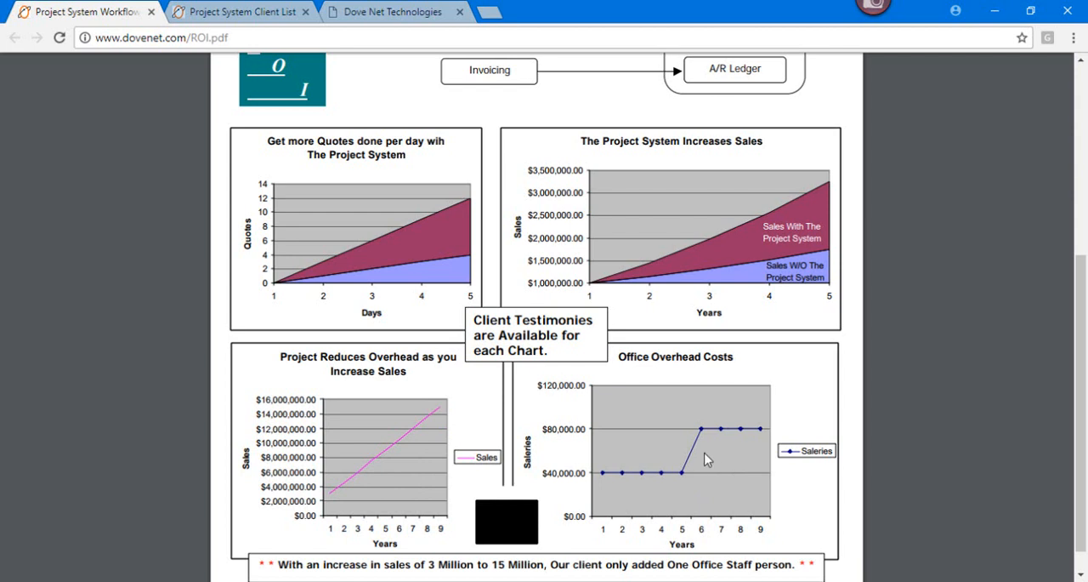
mouse_move(715, 458)
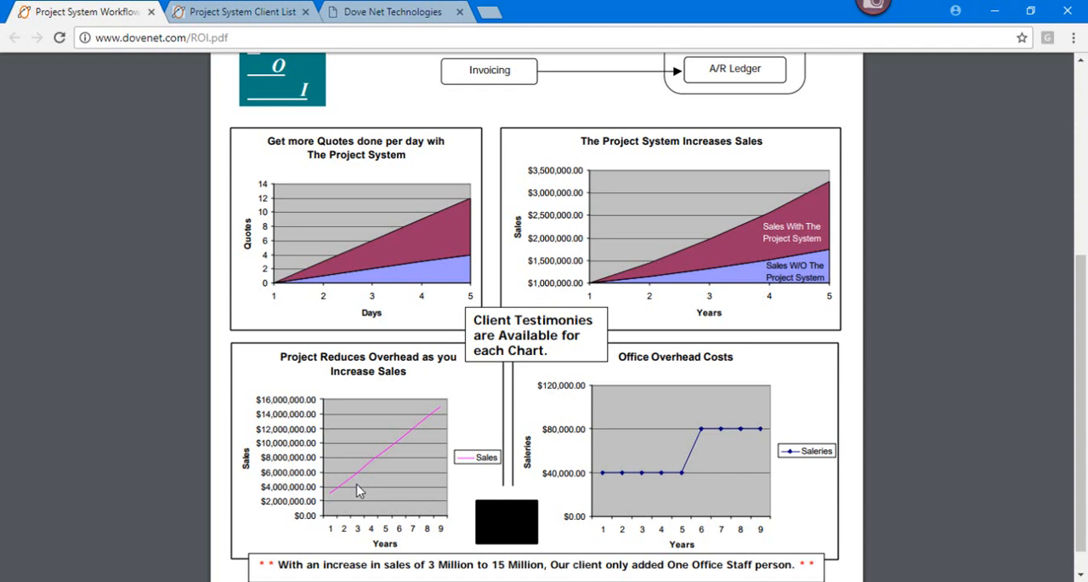
mouse_move(713, 460)
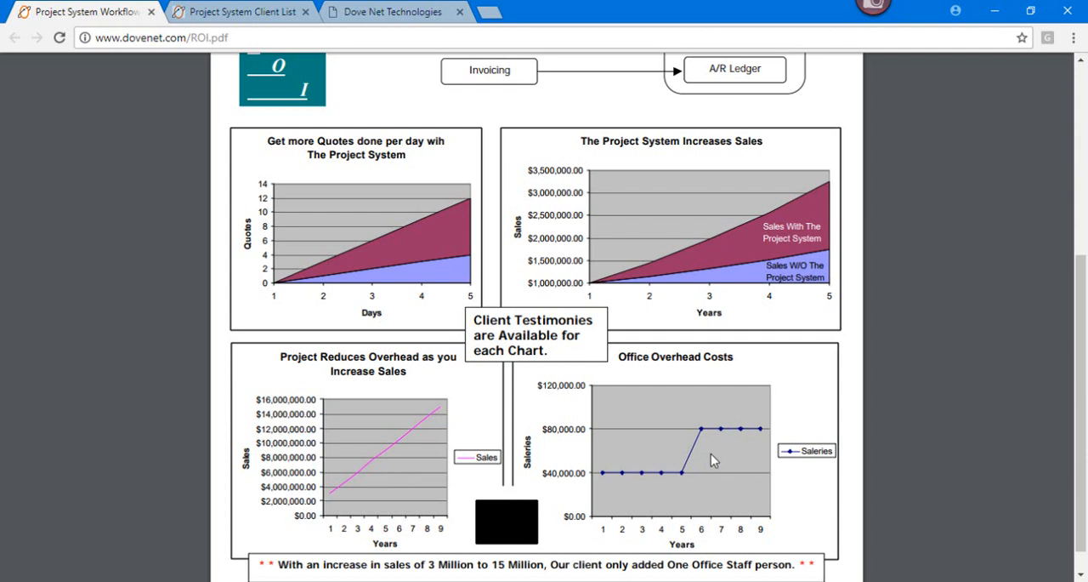
mouse_move(717, 469)
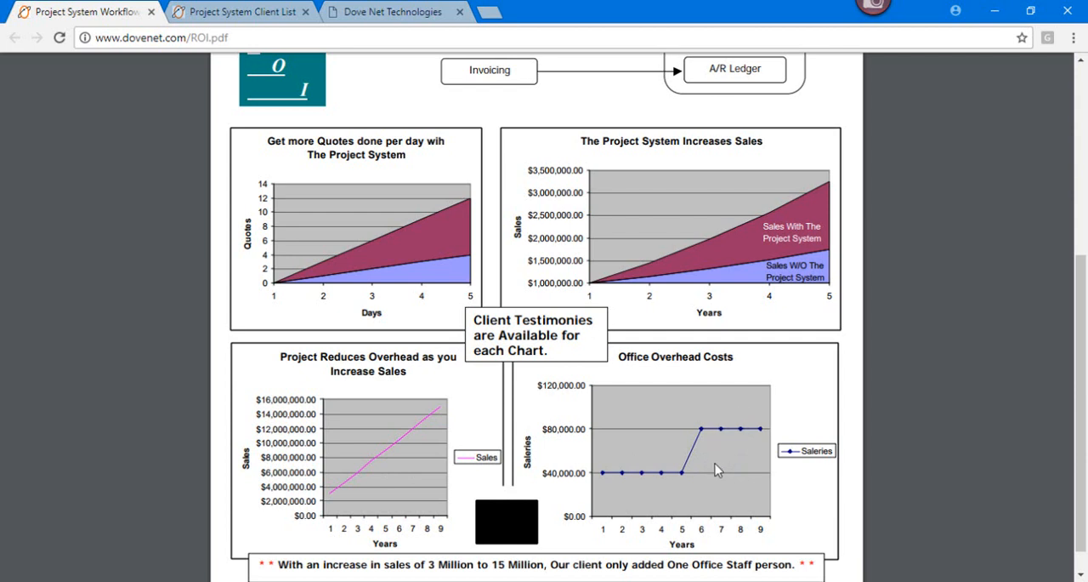
mouse_move(710, 432)
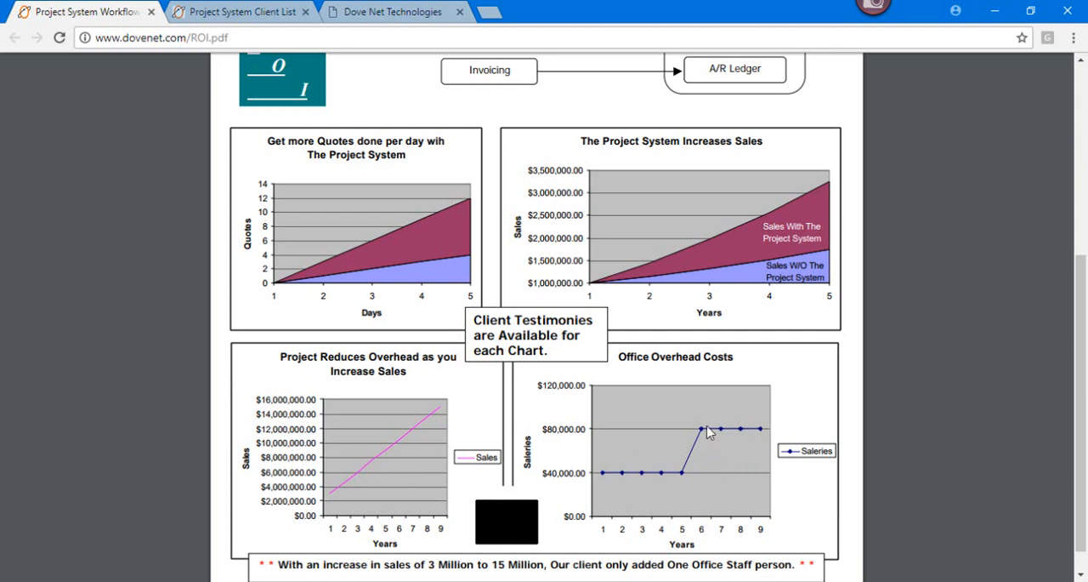
mouse_move(718, 462)
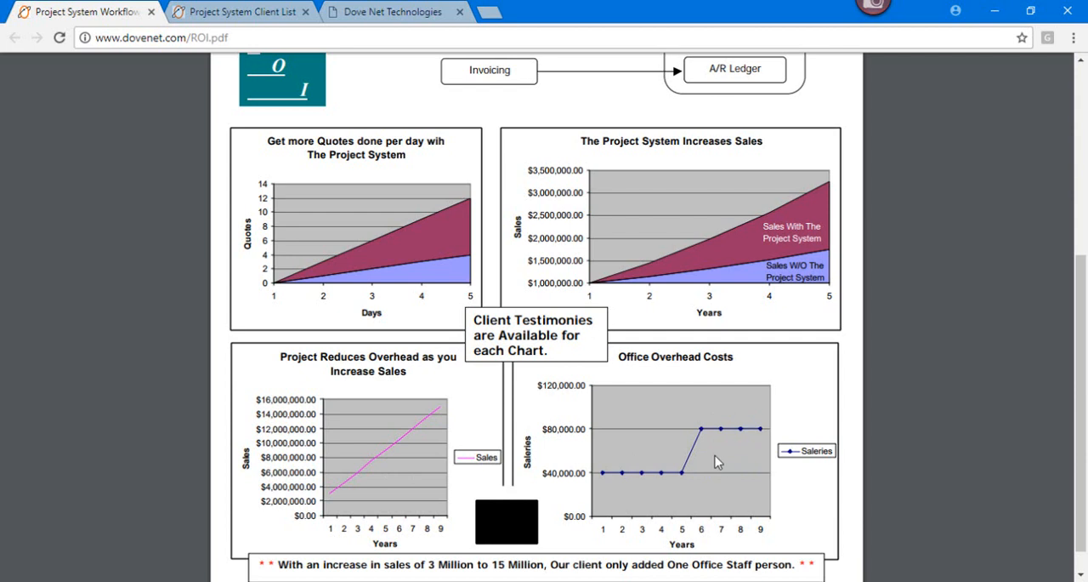
mouse_move(767, 411)
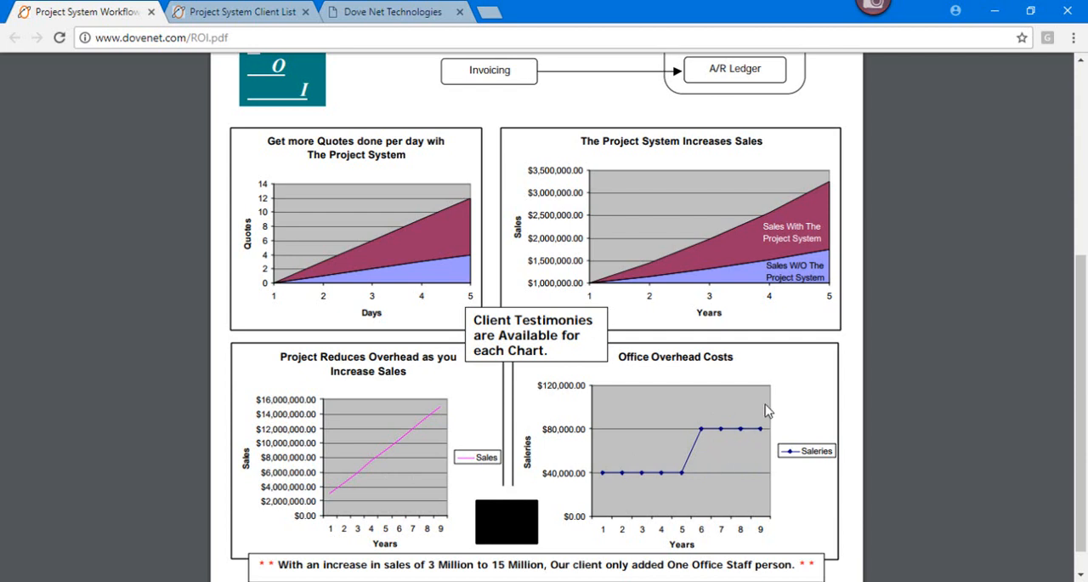
mouse_move(810, 412)
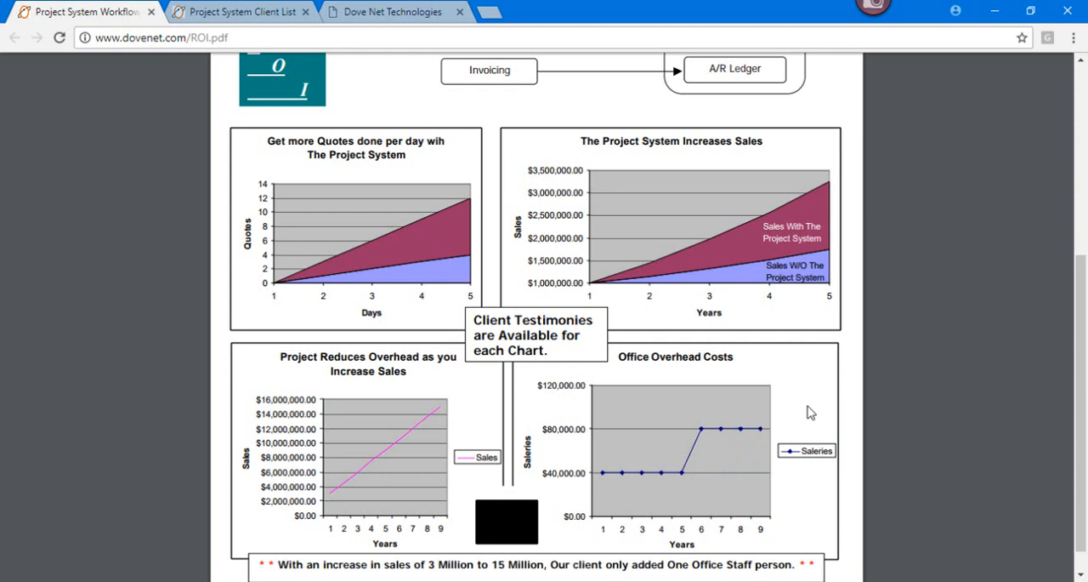
mouse_move(720, 459)
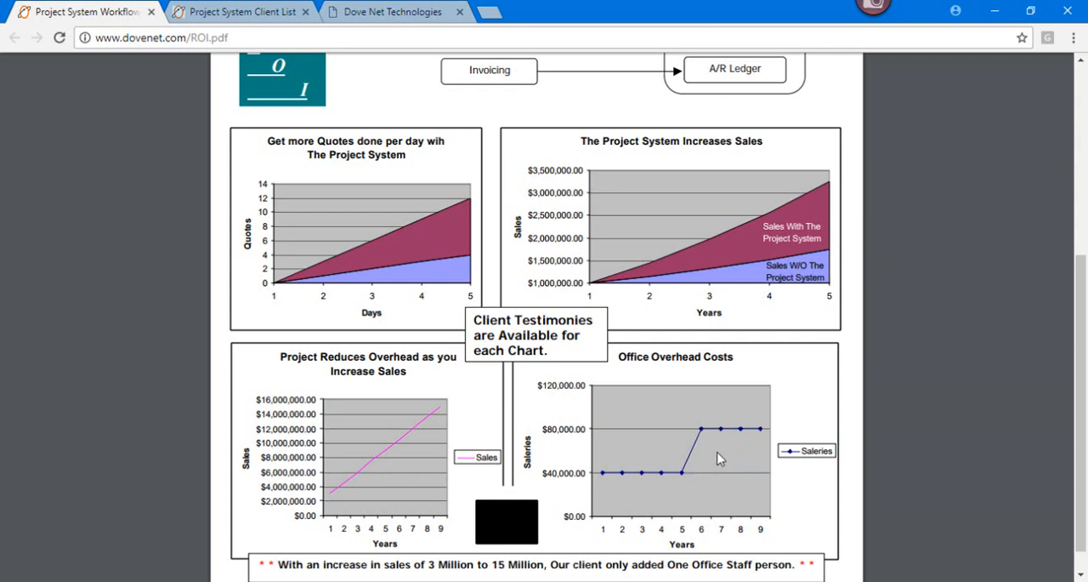
mouse_move(447, 423)
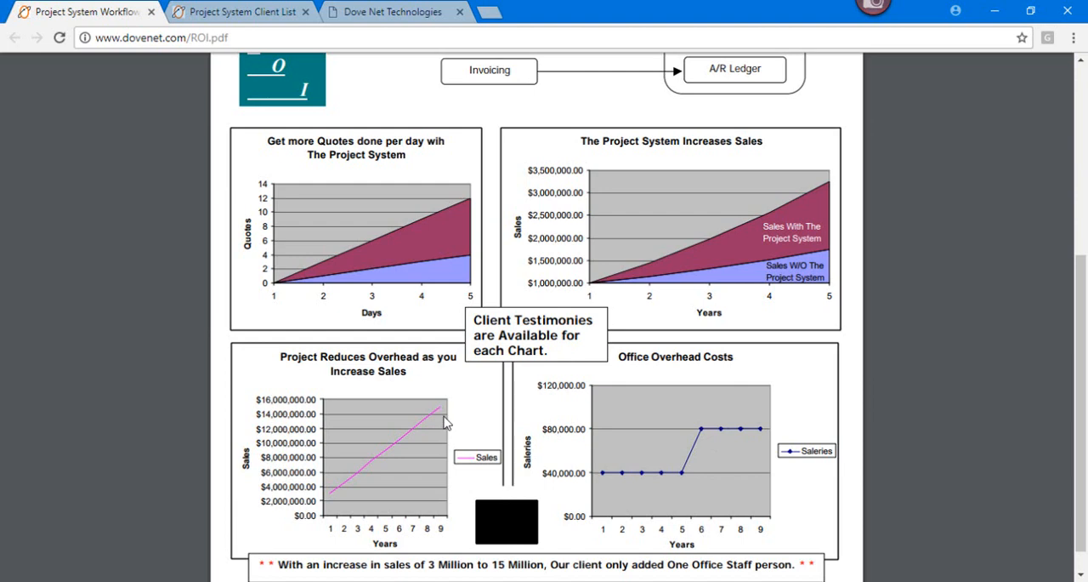
click(238, 11)
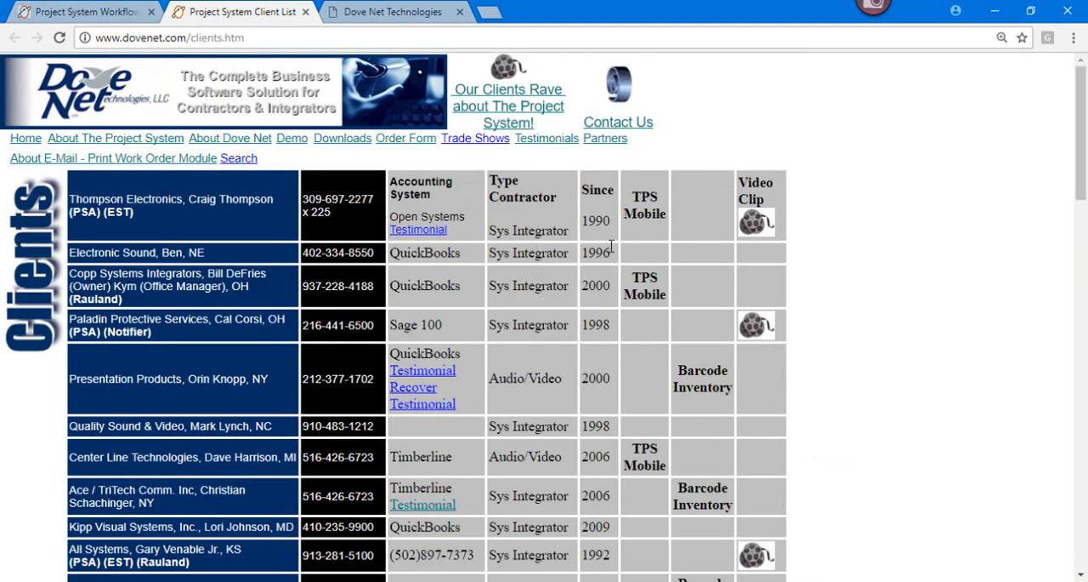
mouse_move(523, 168)
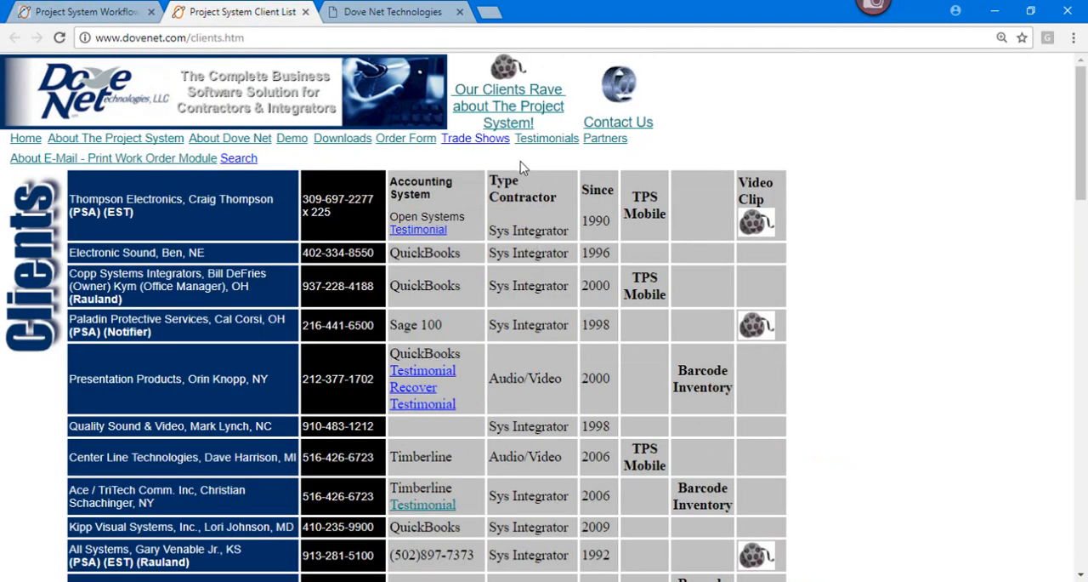
mouse_move(548, 115)
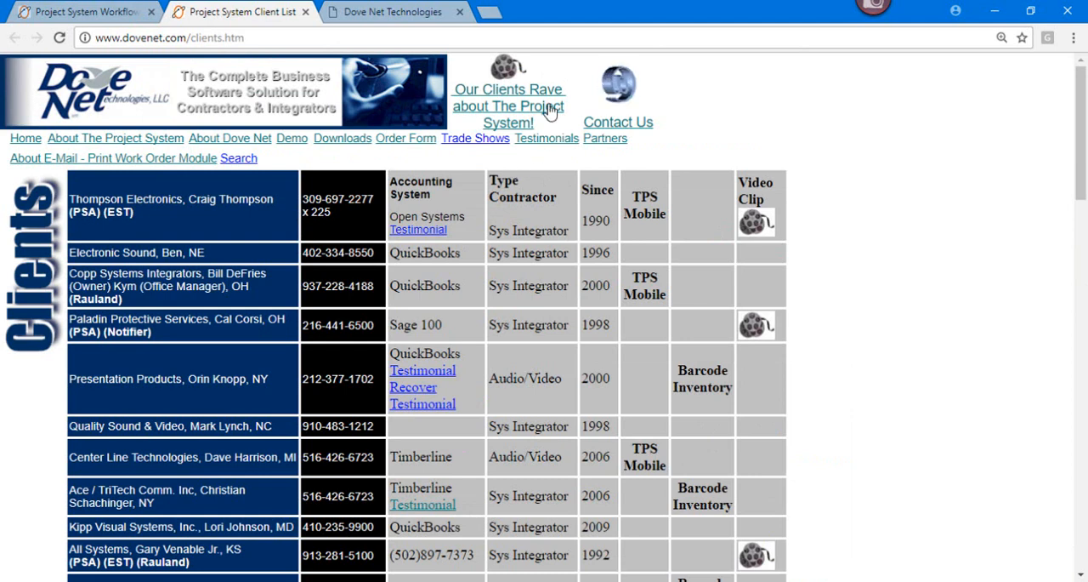
mouse_move(315, 269)
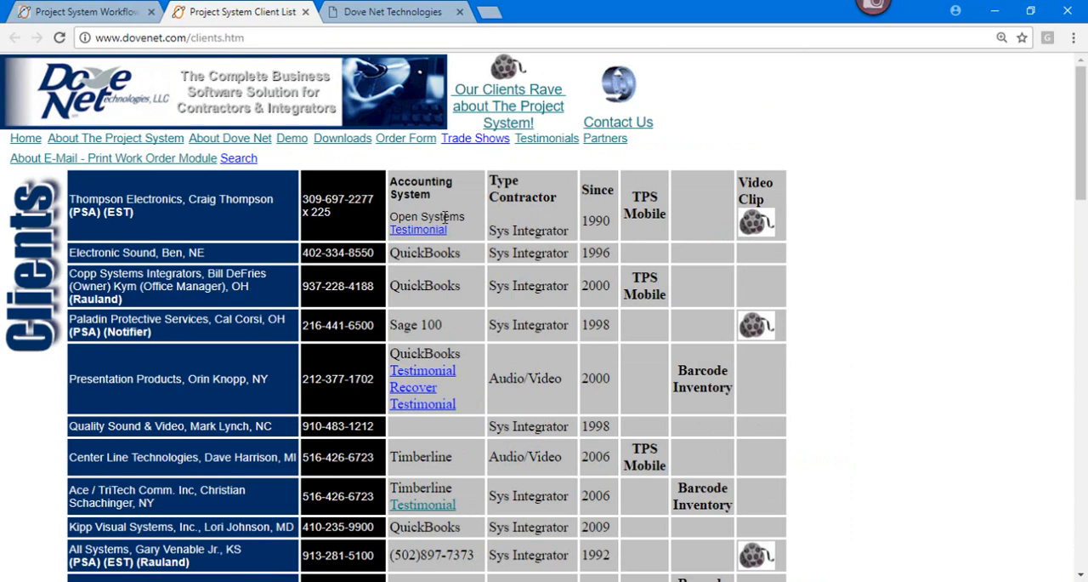
double_click(597, 220)
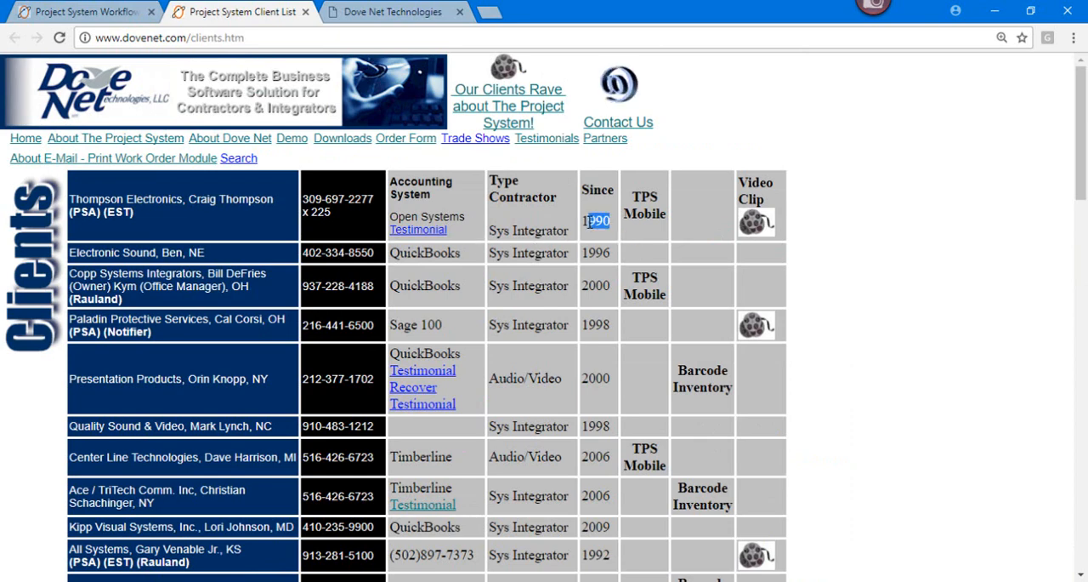
scroll(down, 3)
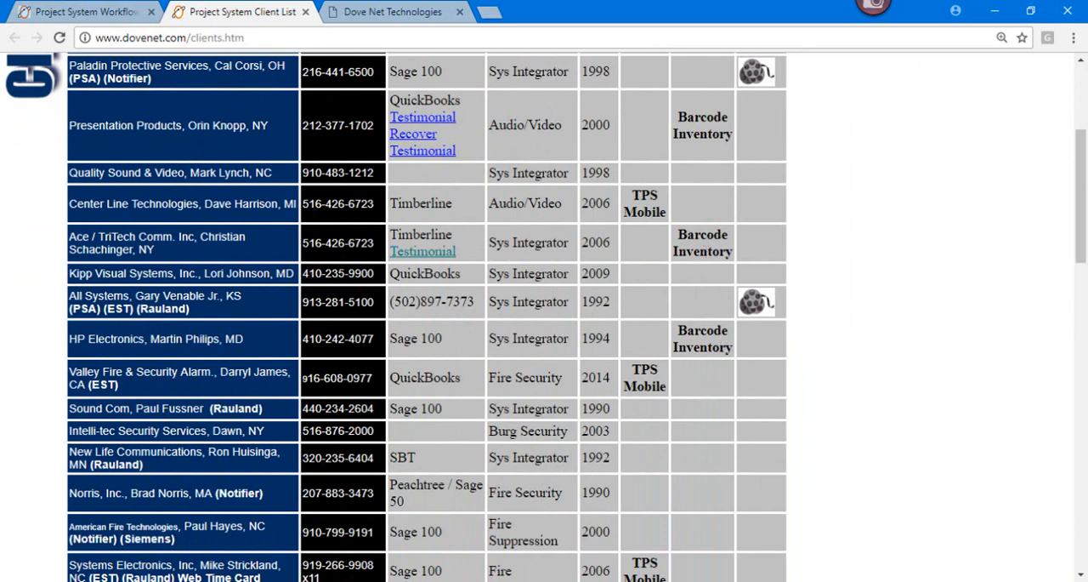
scroll(down, 3)
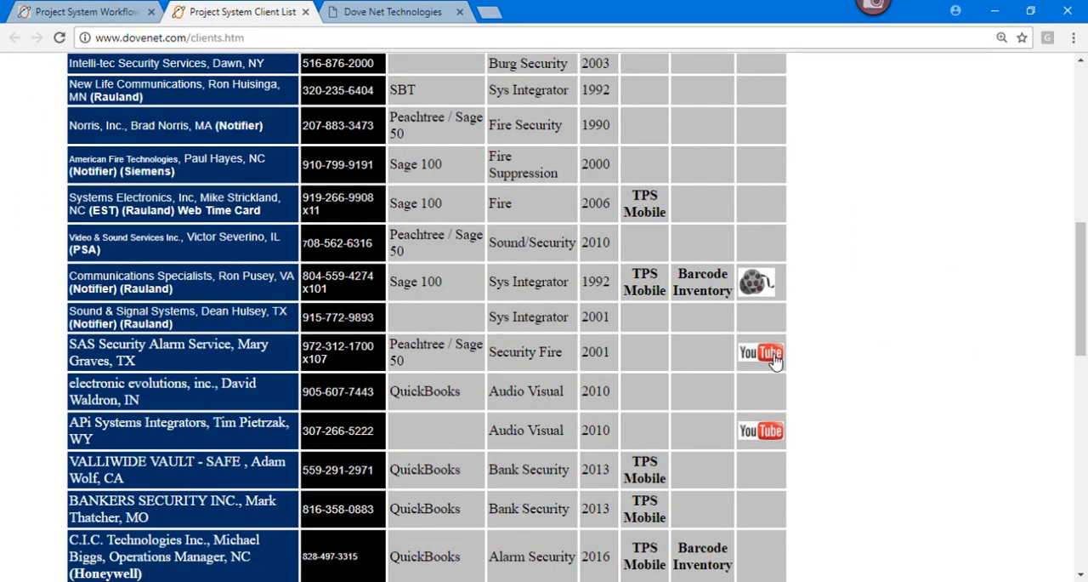
scroll(down, 3)
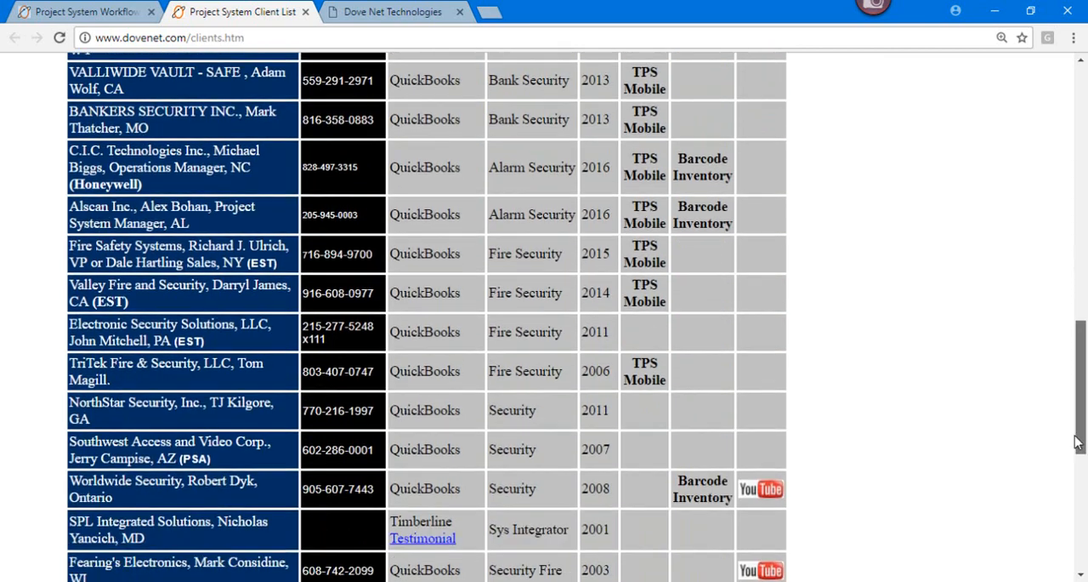
scroll(down, 3)
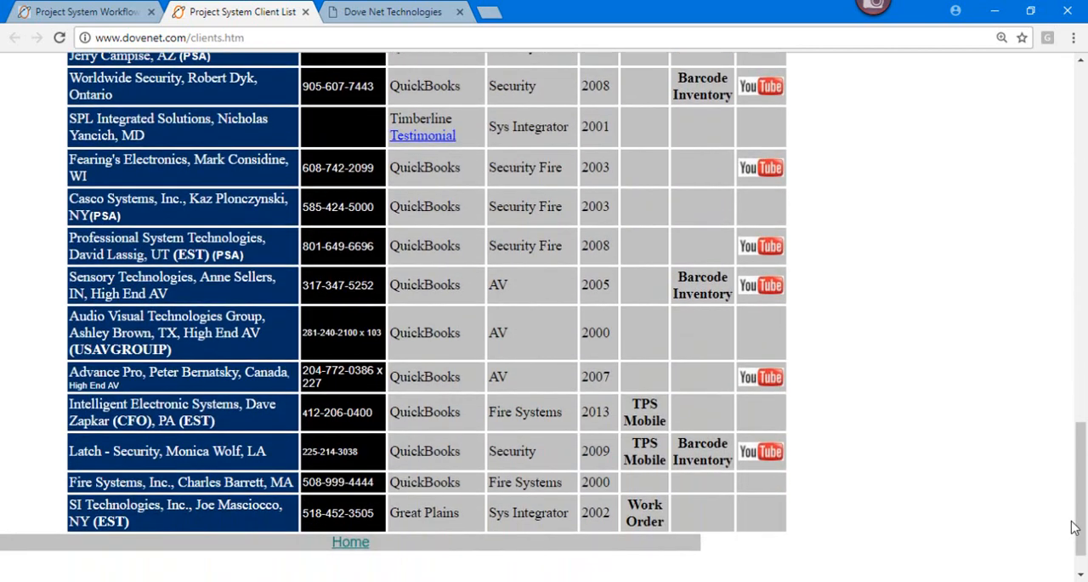
mouse_move(262, 346)
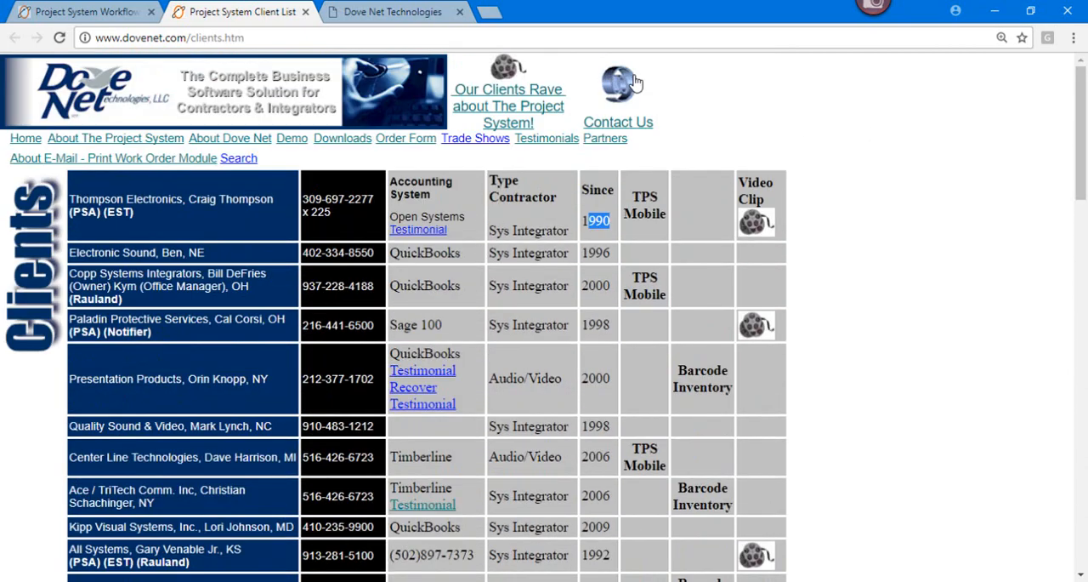
Switch to the Dove Net Technologies tab and advance the banner through three slides.
click(391, 11)
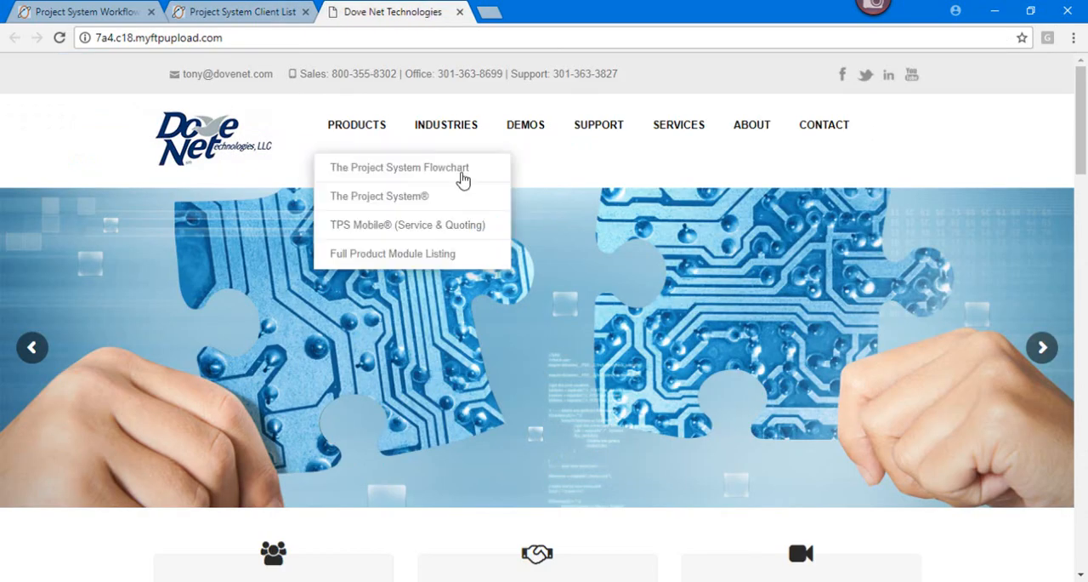
click(400, 167)
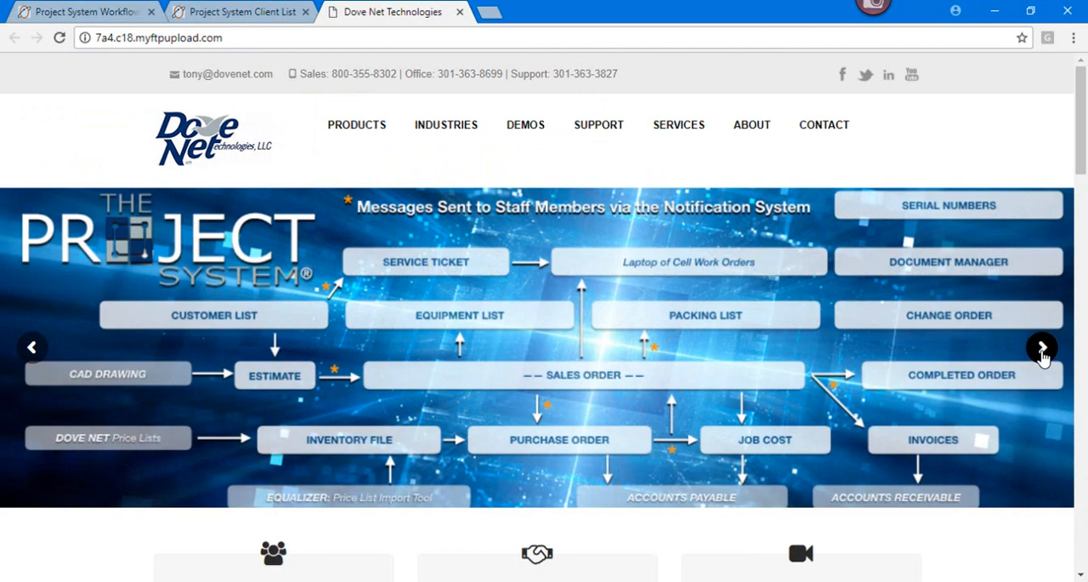
click(1043, 347)
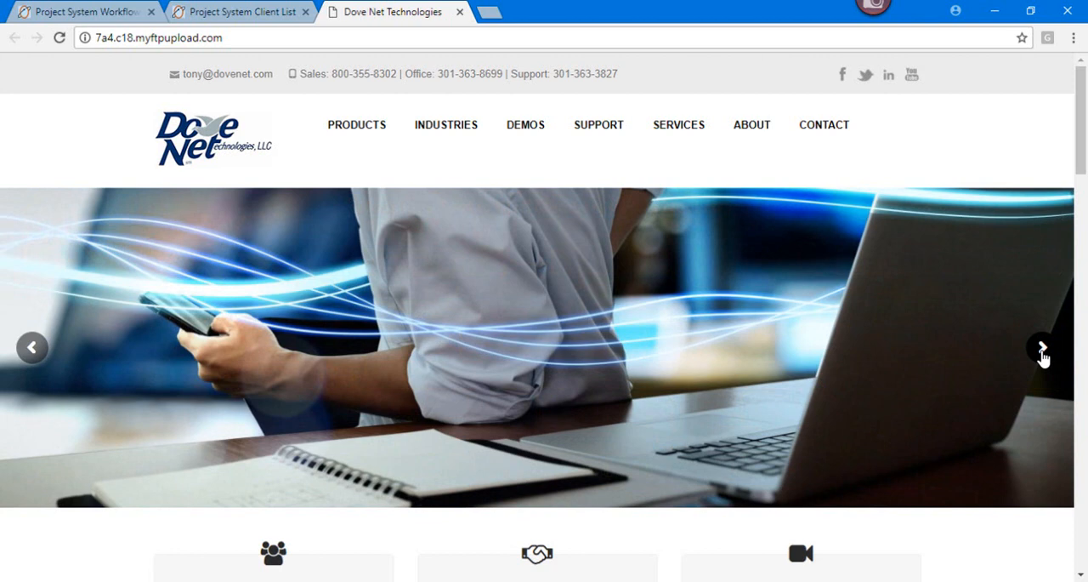
click(1043, 347)
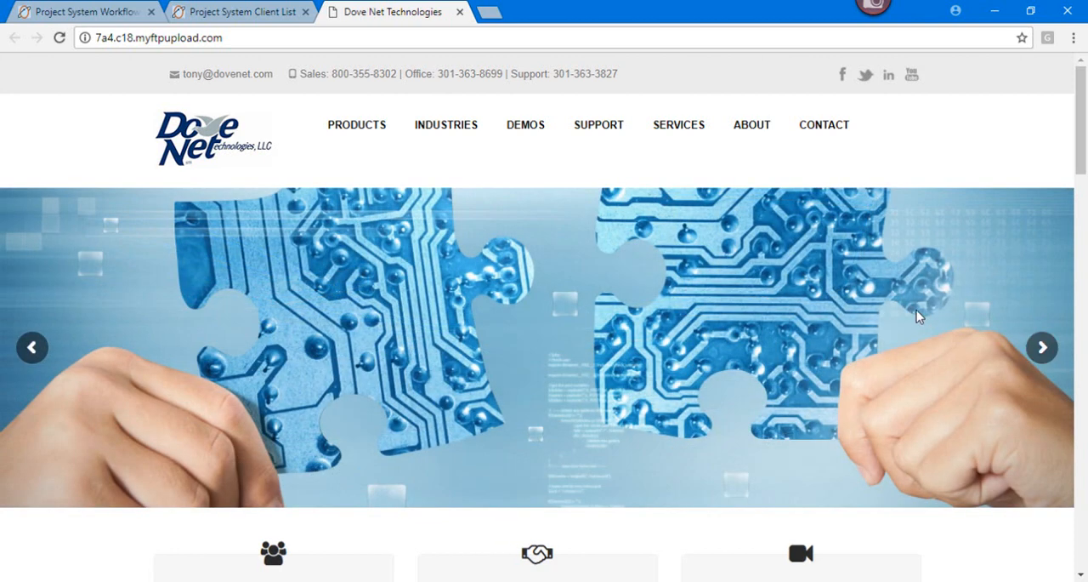
mouse_move(863, 74)
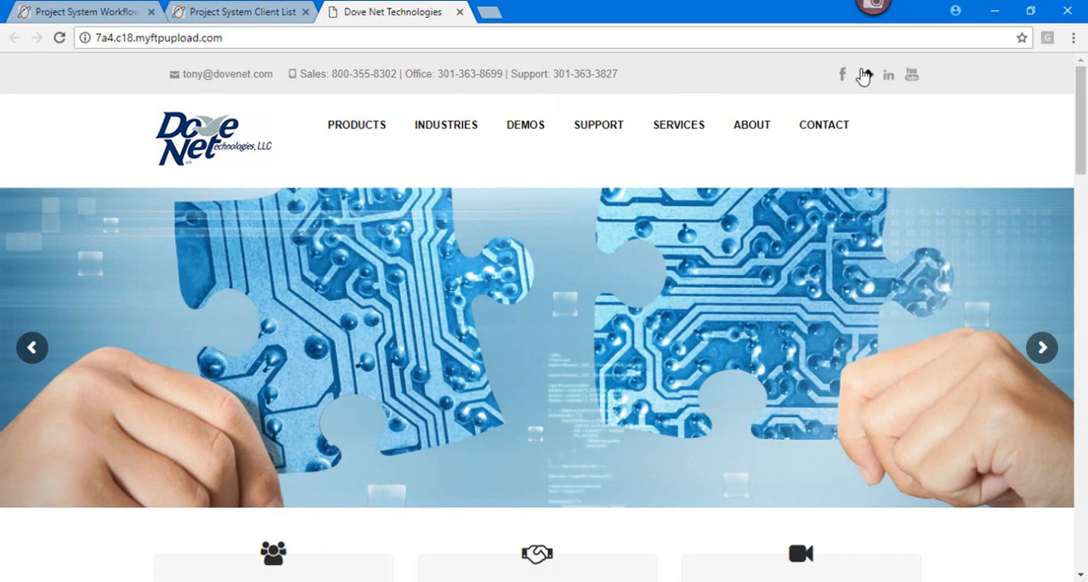
mouse_move(910, 575)
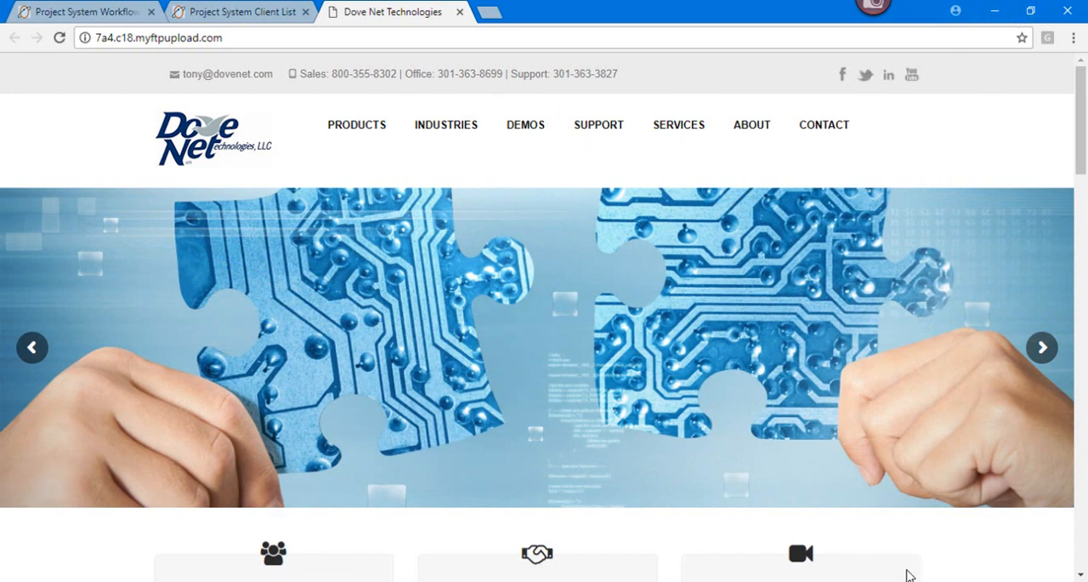